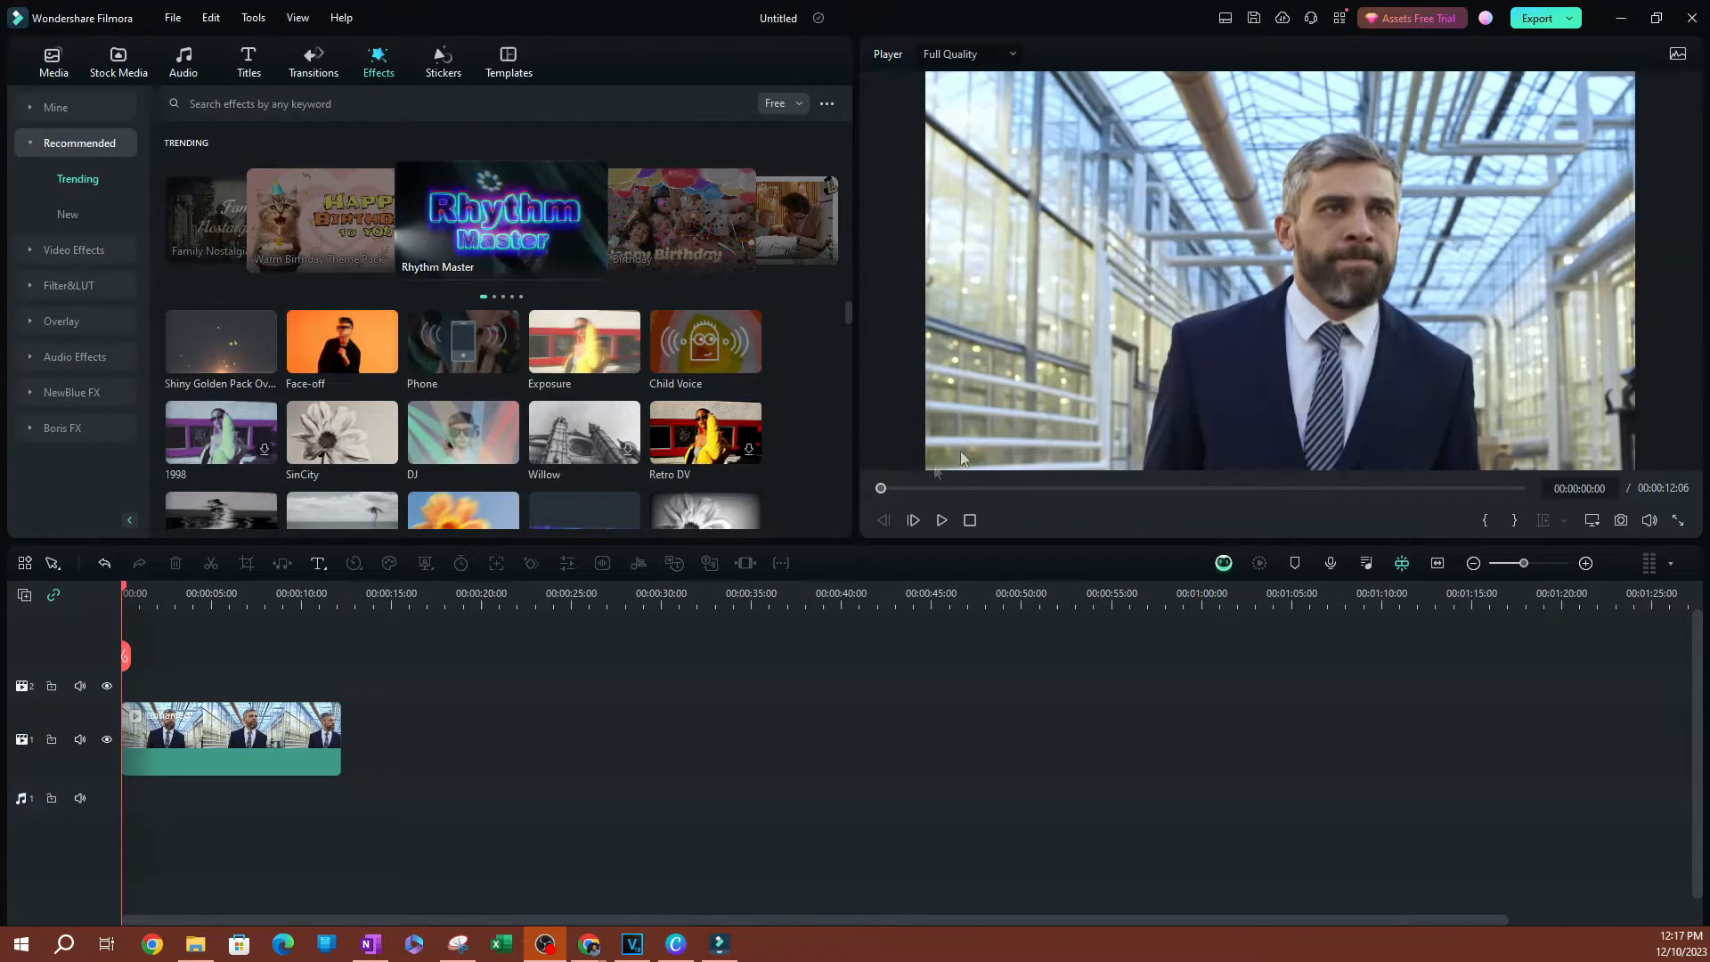
# Move the playhead to about 00:00:02 in the walking man clip
pyautogui.click(912, 519)
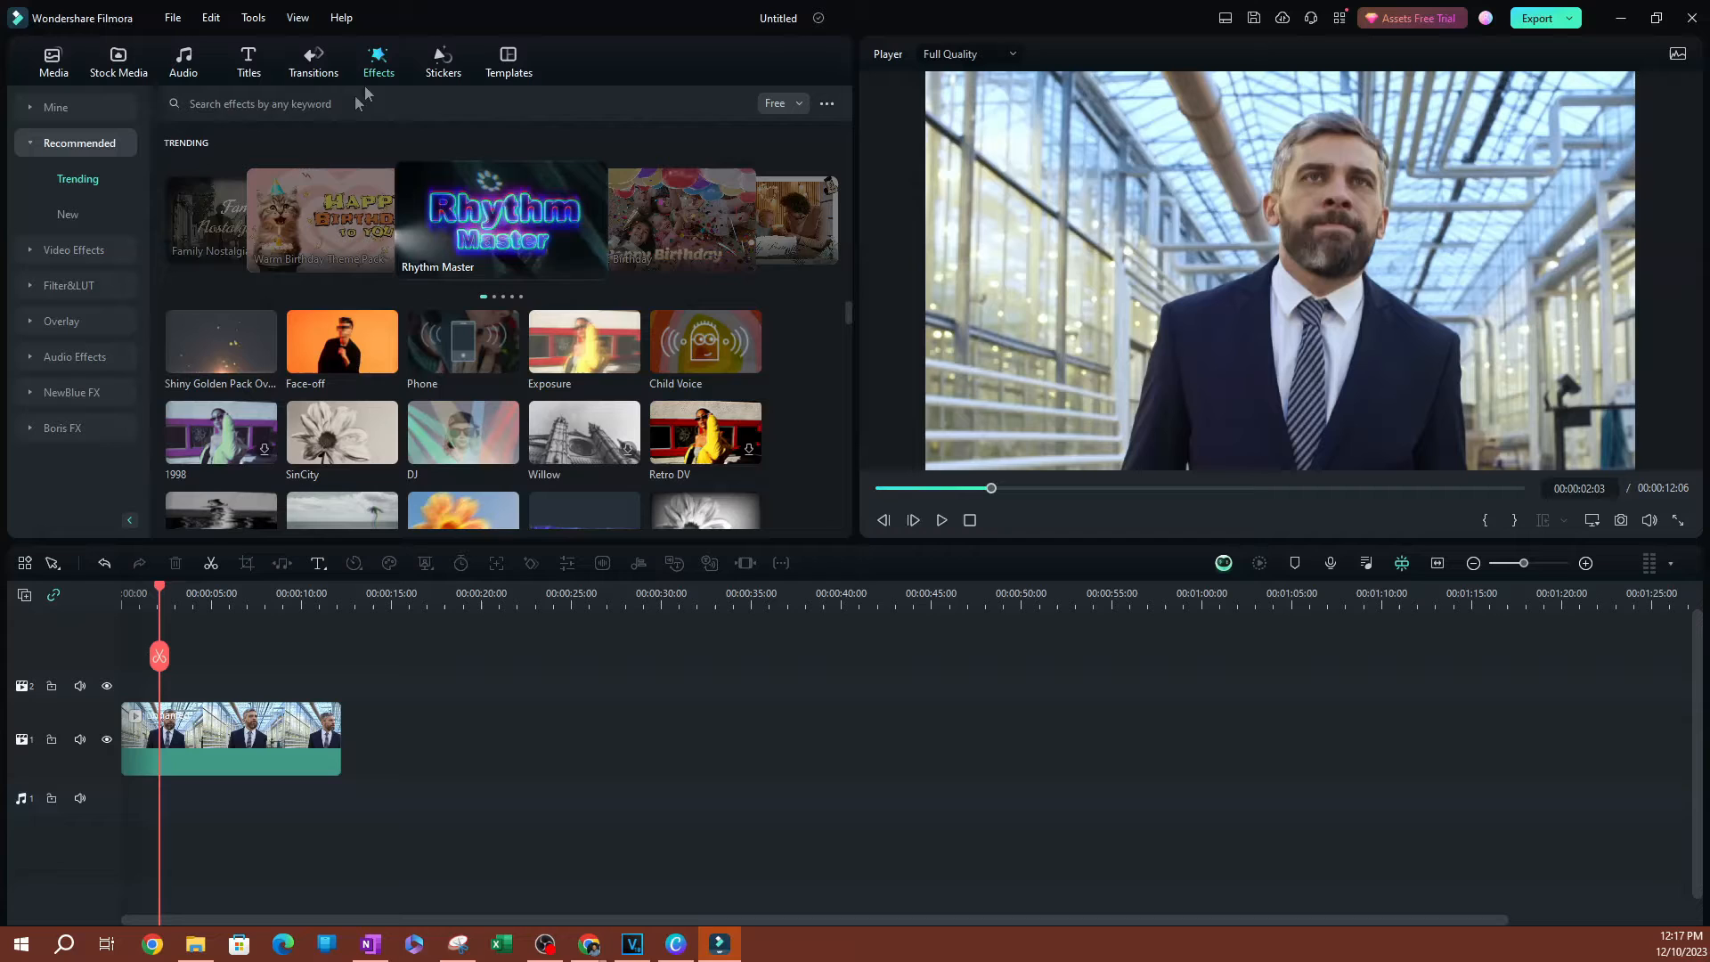
# Search the Effects library for 'face' and choose the 'face off blur' suggestion
pyautogui.click(436, 103)
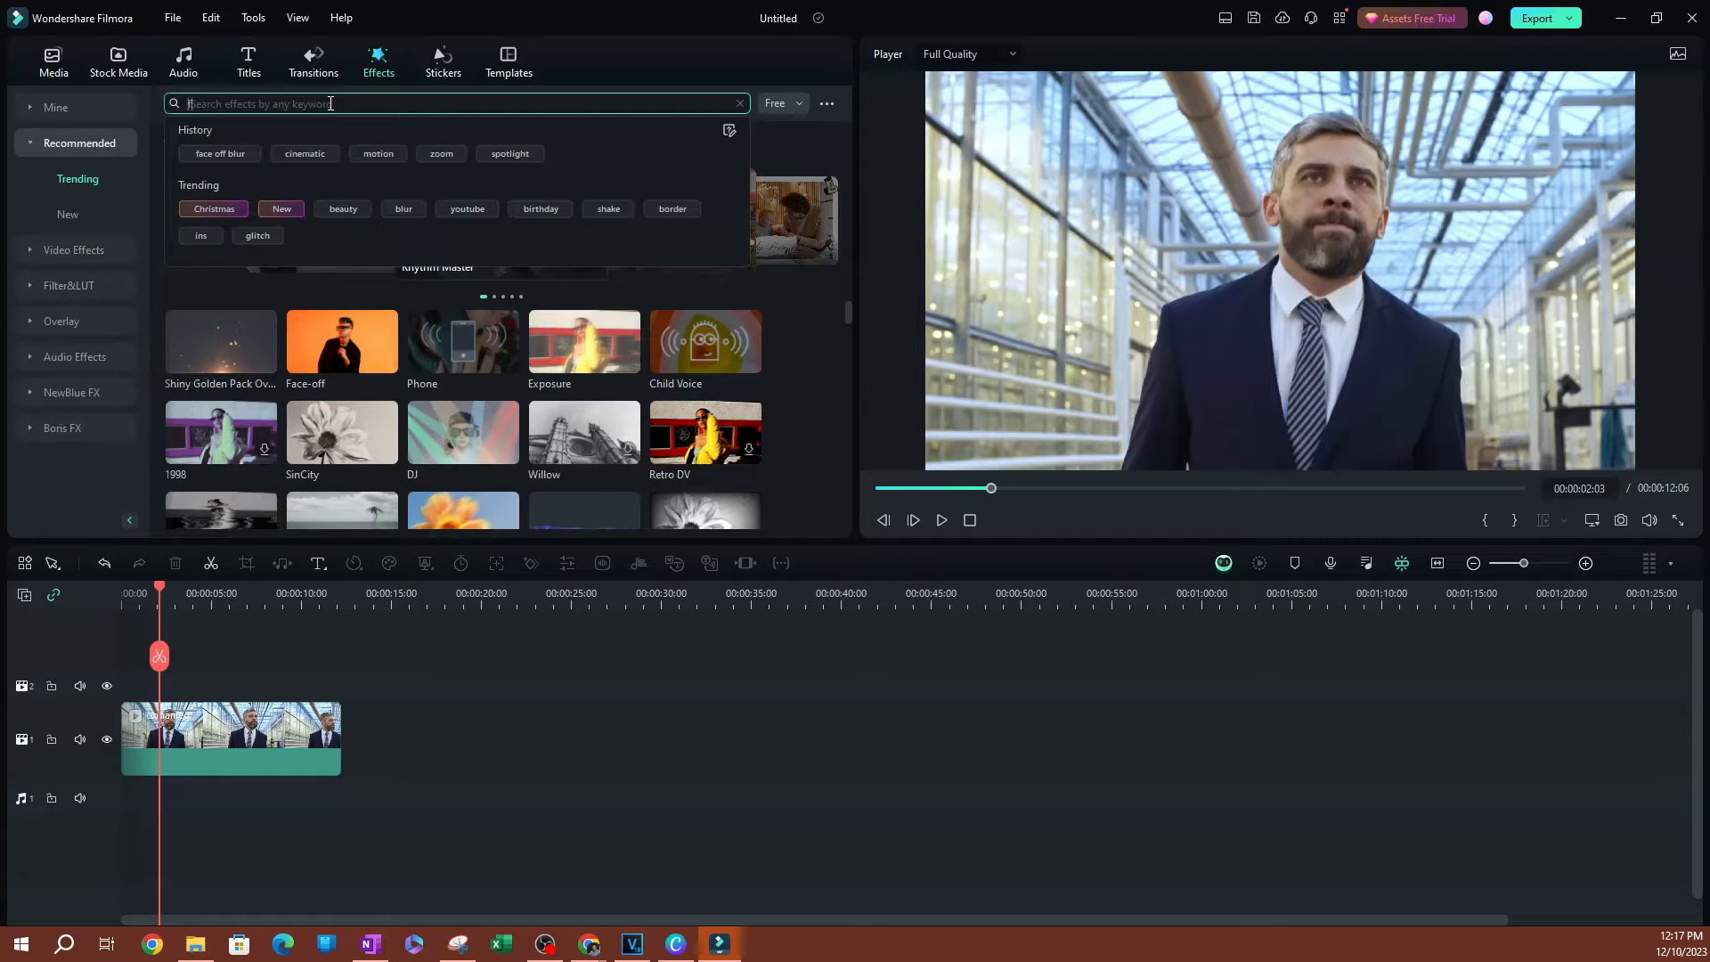
pyautogui.write('face of')
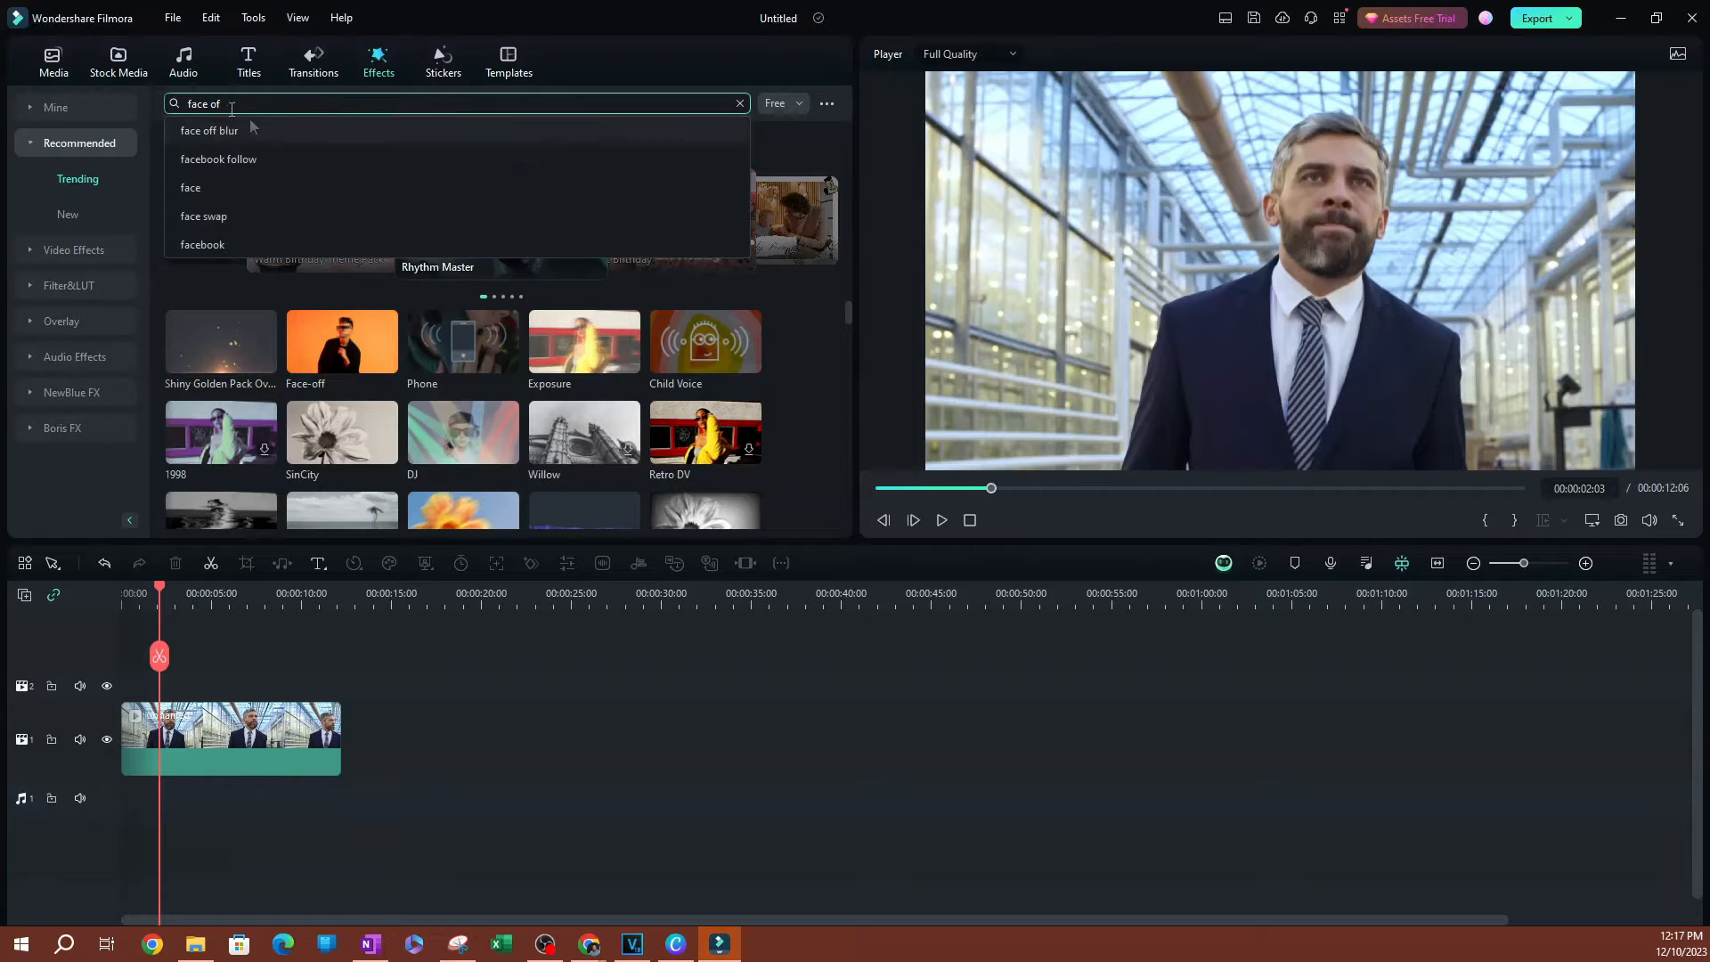
pyautogui.click(208, 130)
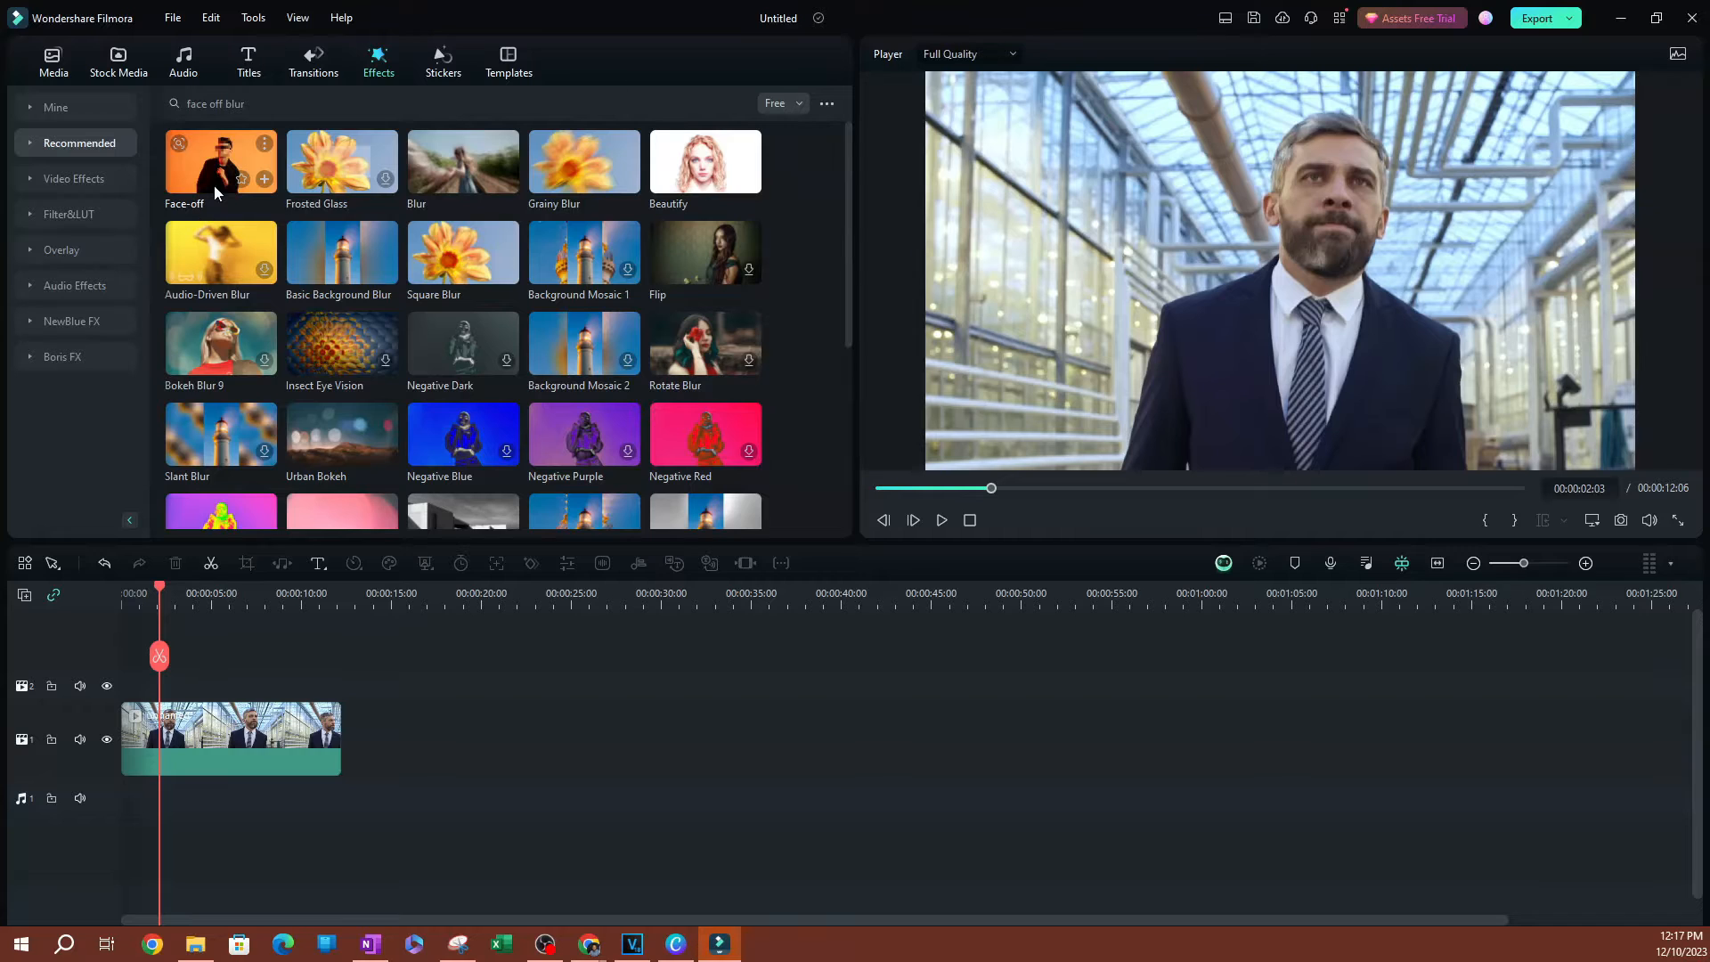
# Place the Face-off effect on track 2 above the video and stretch it to the clip's full length
pyautogui.moveTo(221, 160); pyautogui.dragTo(201, 684)
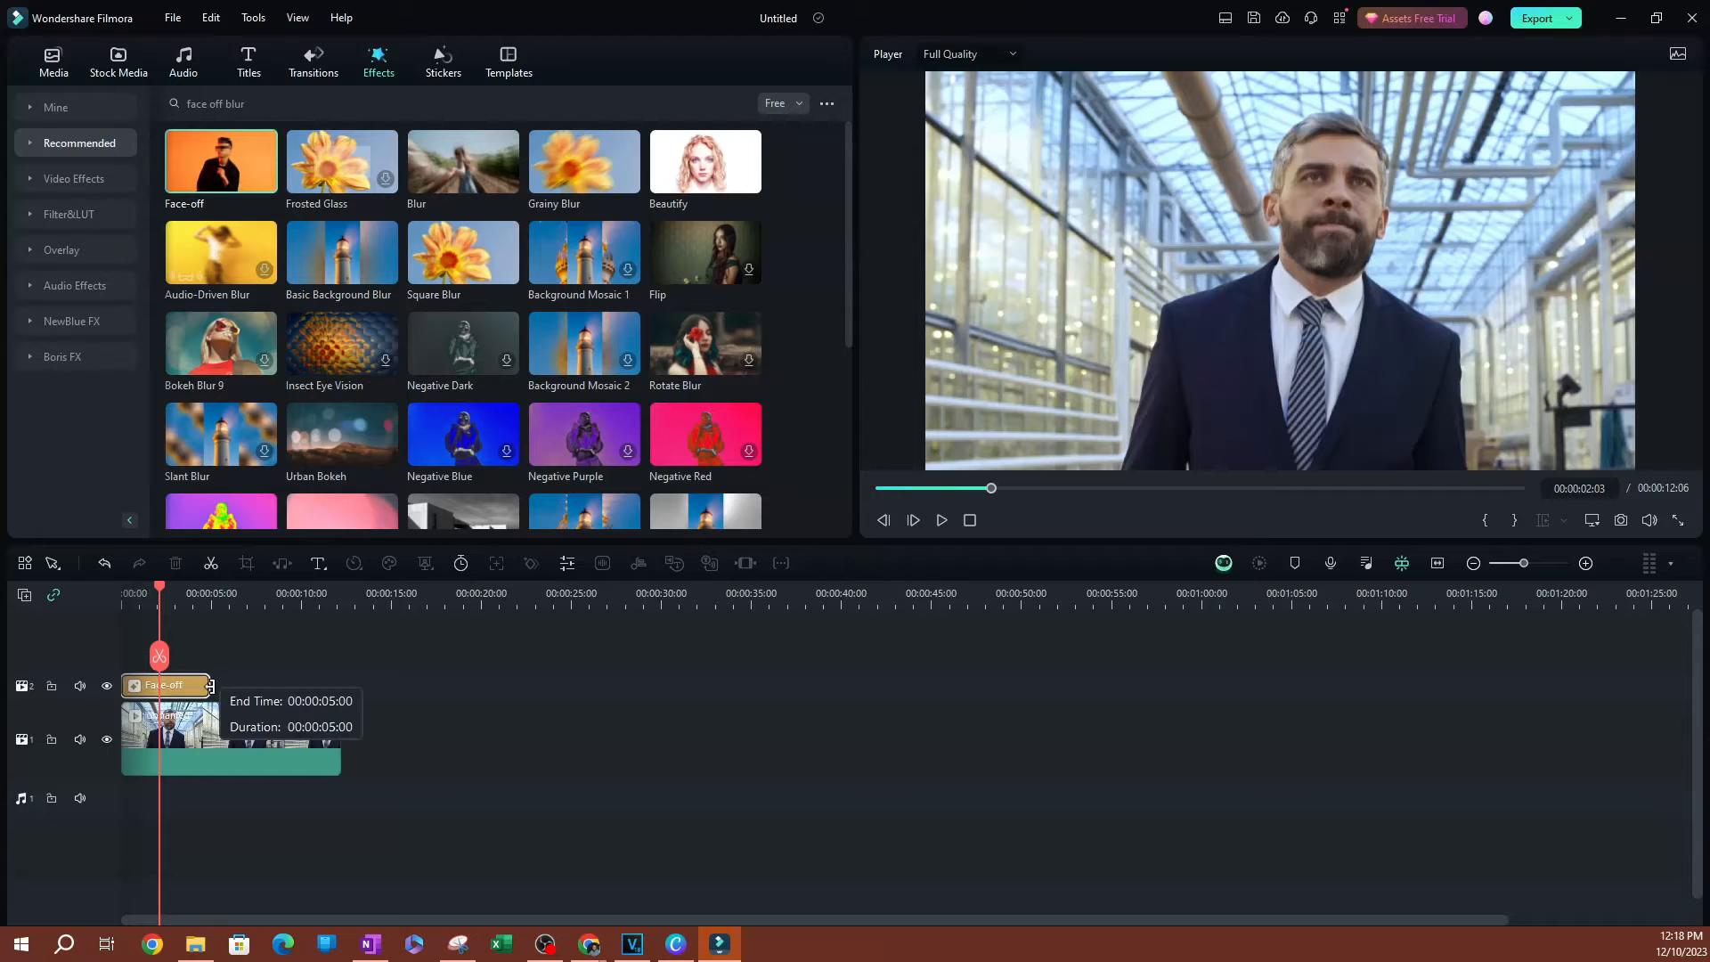
pyautogui.moveTo(212, 684); pyautogui.dragTo(339, 684)
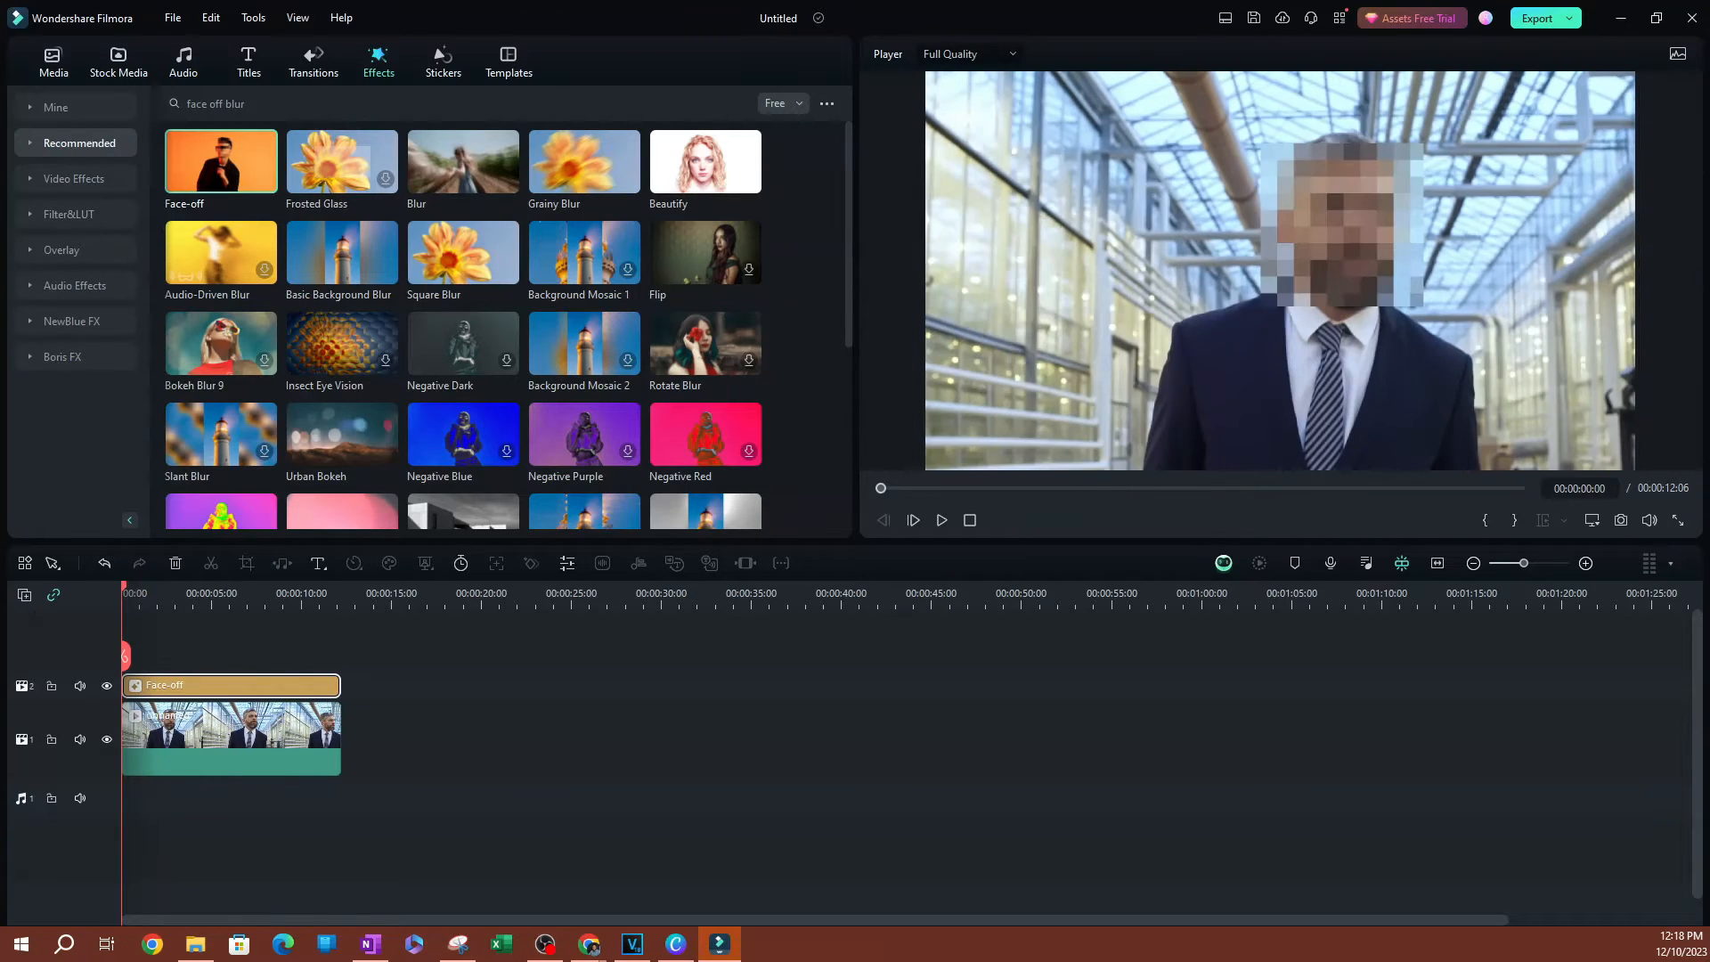
# Play the clip to check the pixelation, then bring up the Face-off effect's settings
pyautogui.click(940, 518)
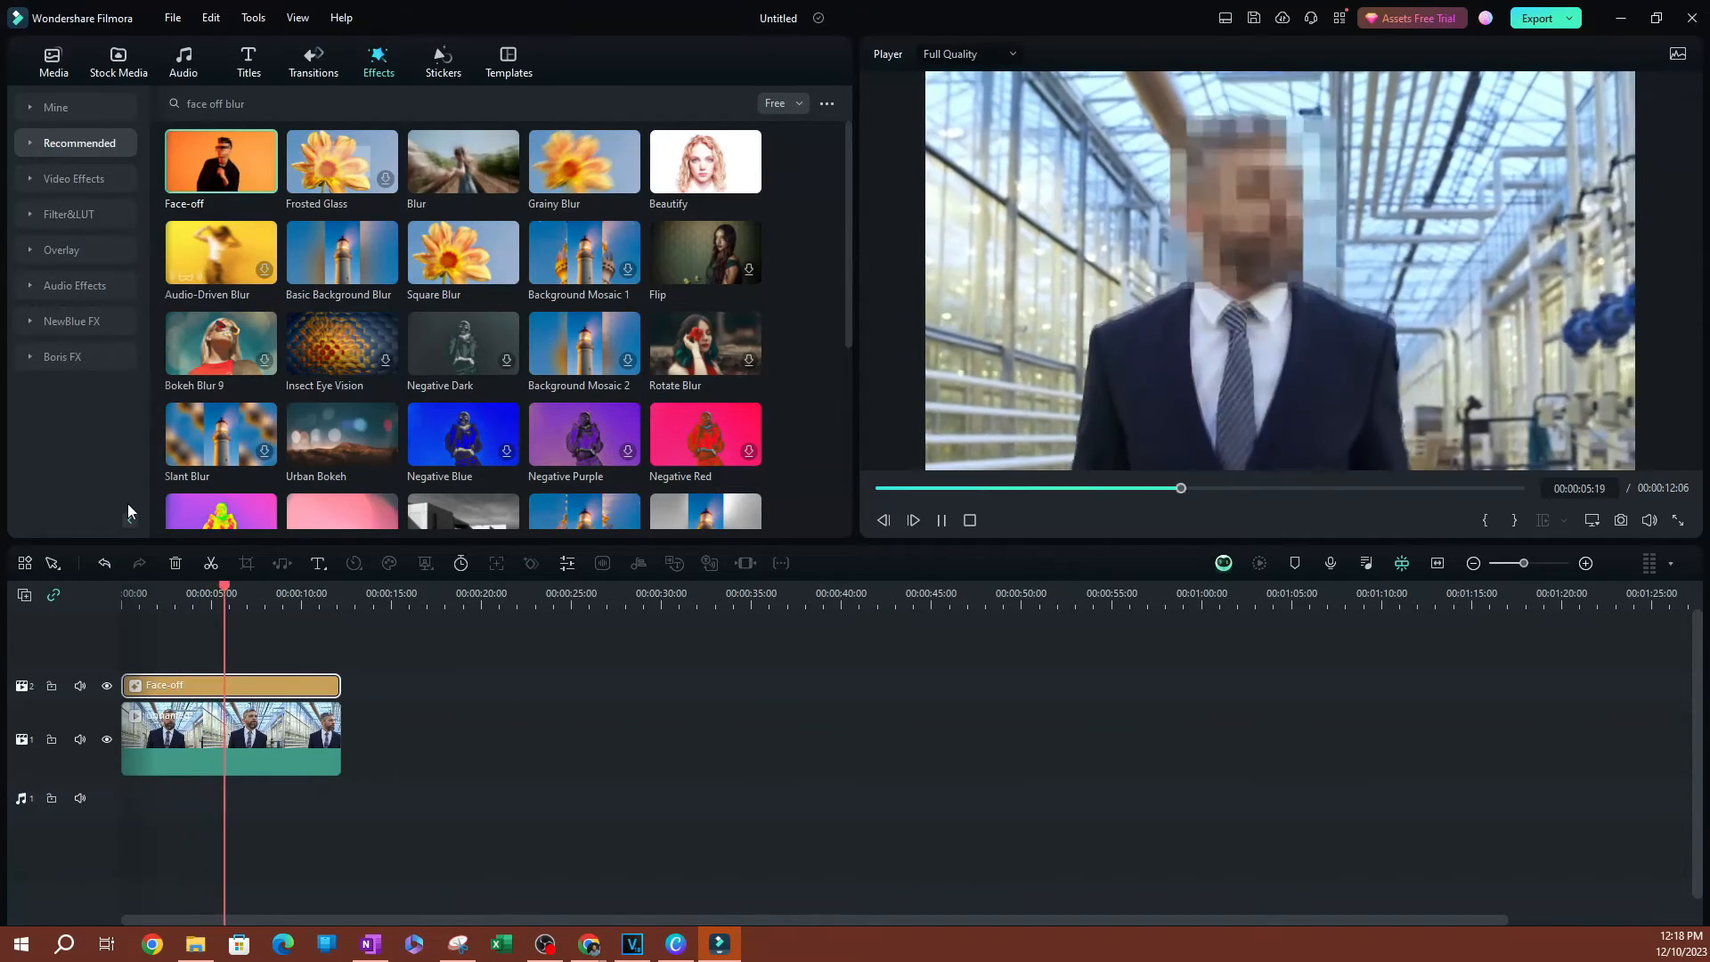
pyautogui.click(912, 519)
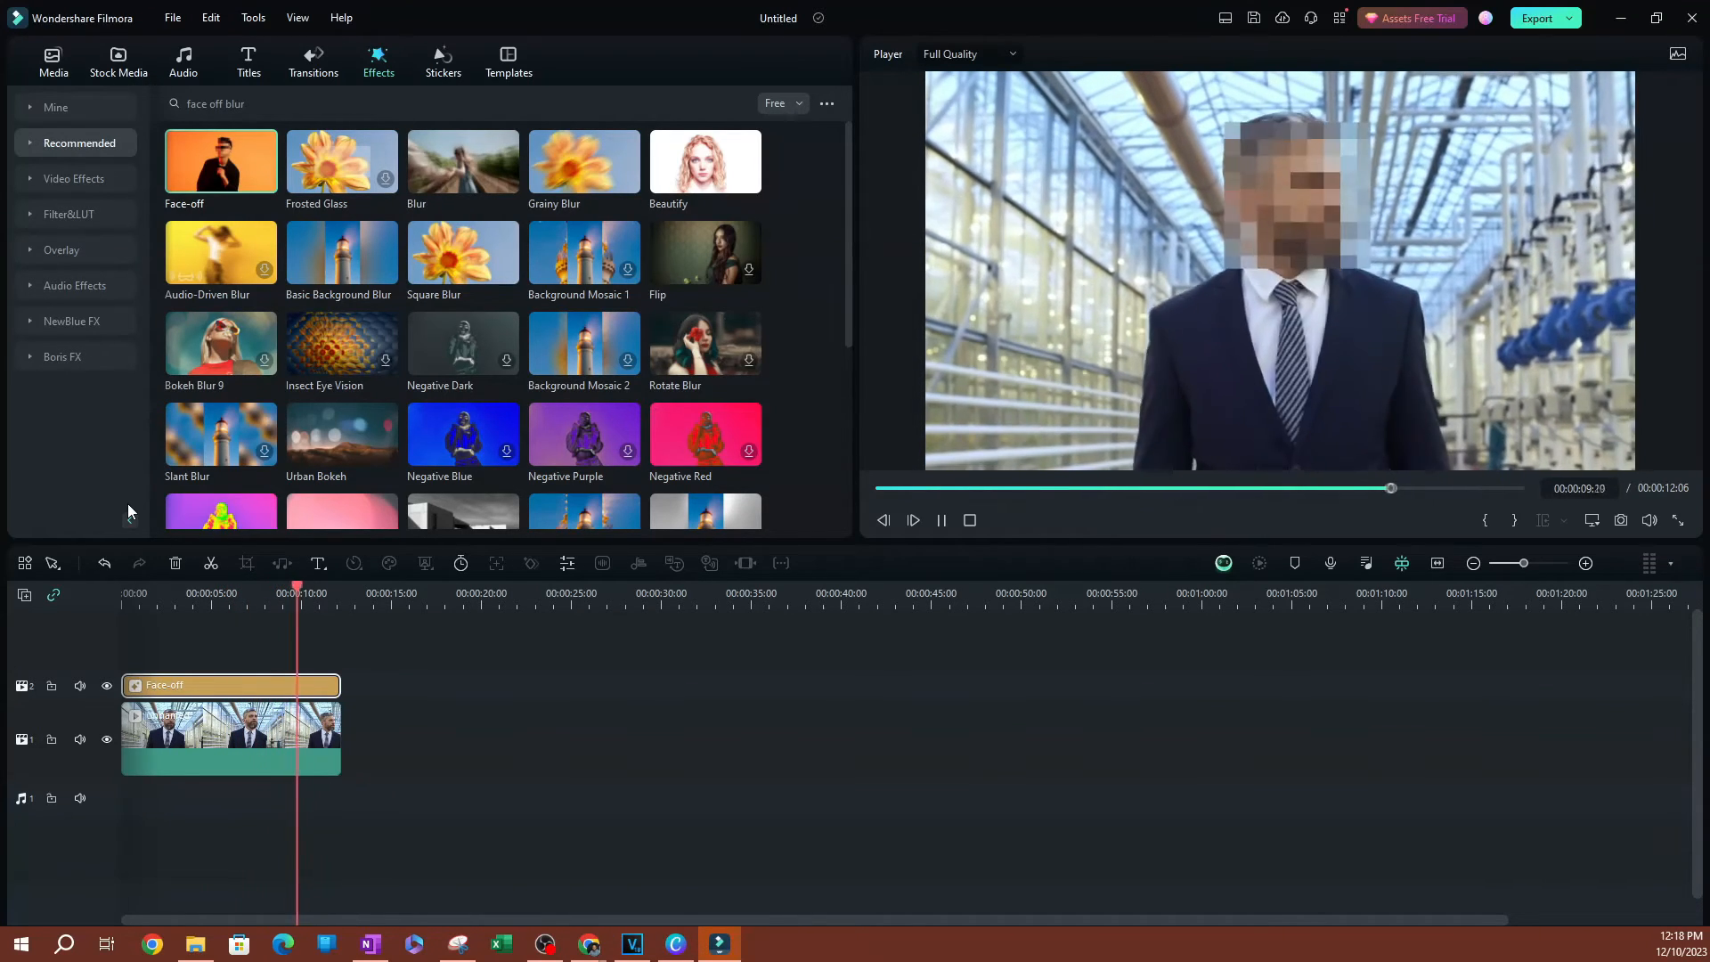
pyautogui.click(912, 520)
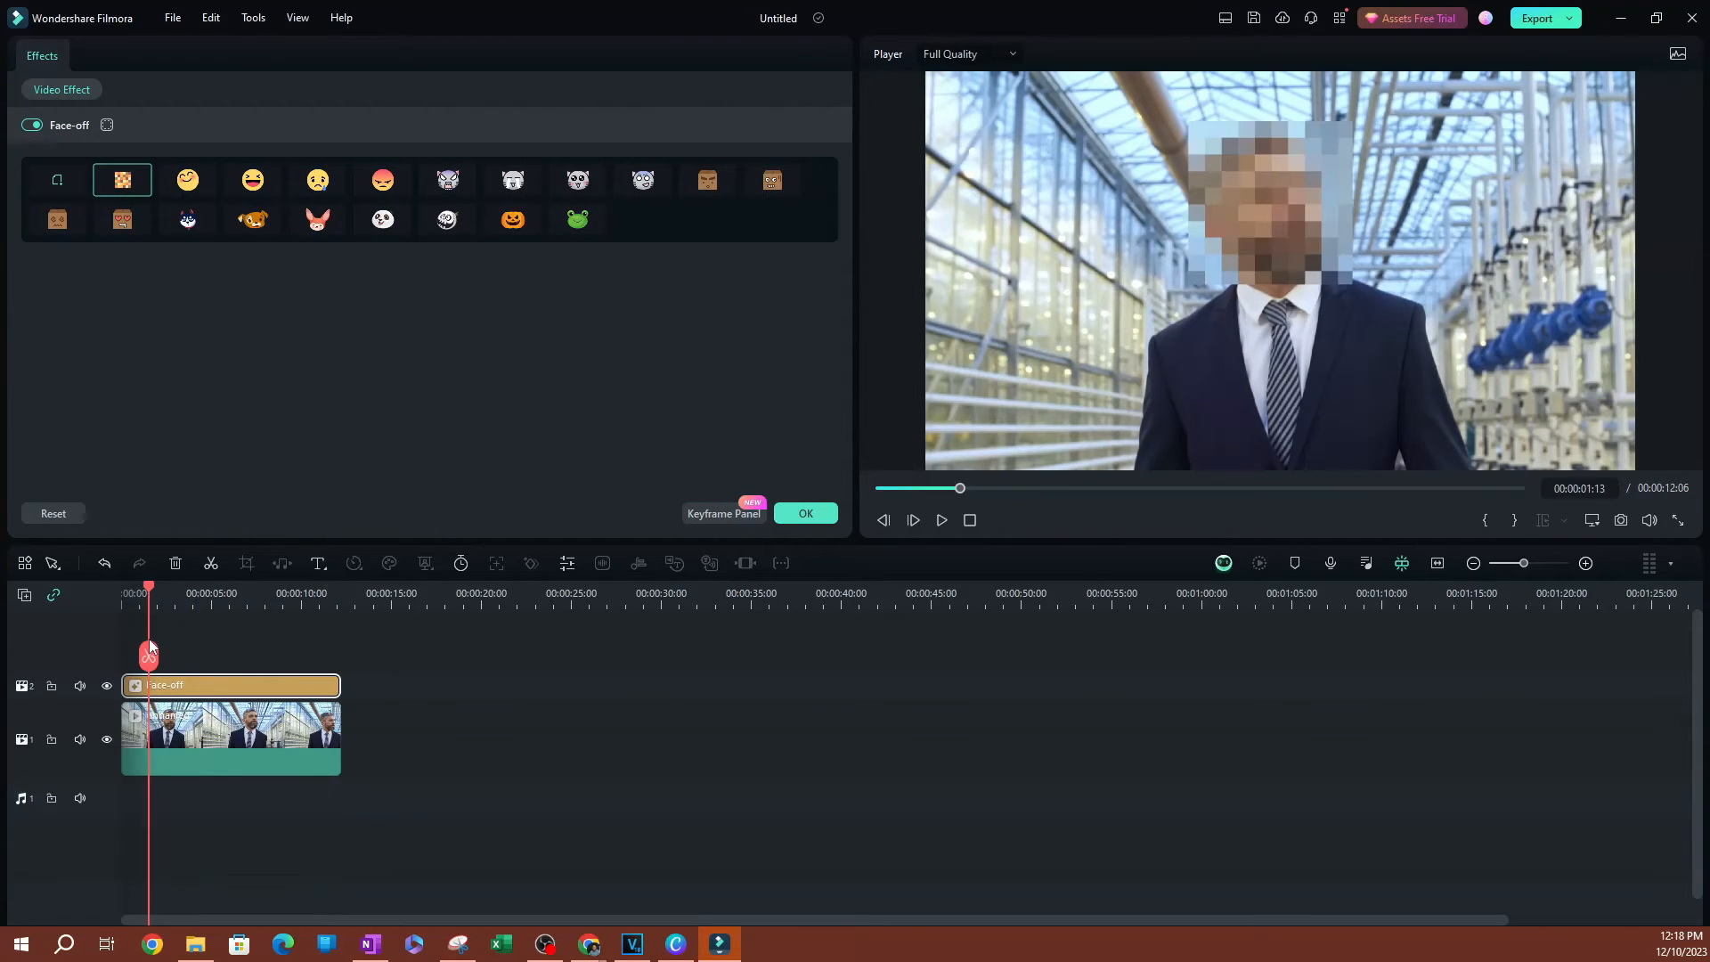
# Try the emoji face masks, revert to the pixelated mosaic style, and confirm with OK
pyautogui.click(381, 219)
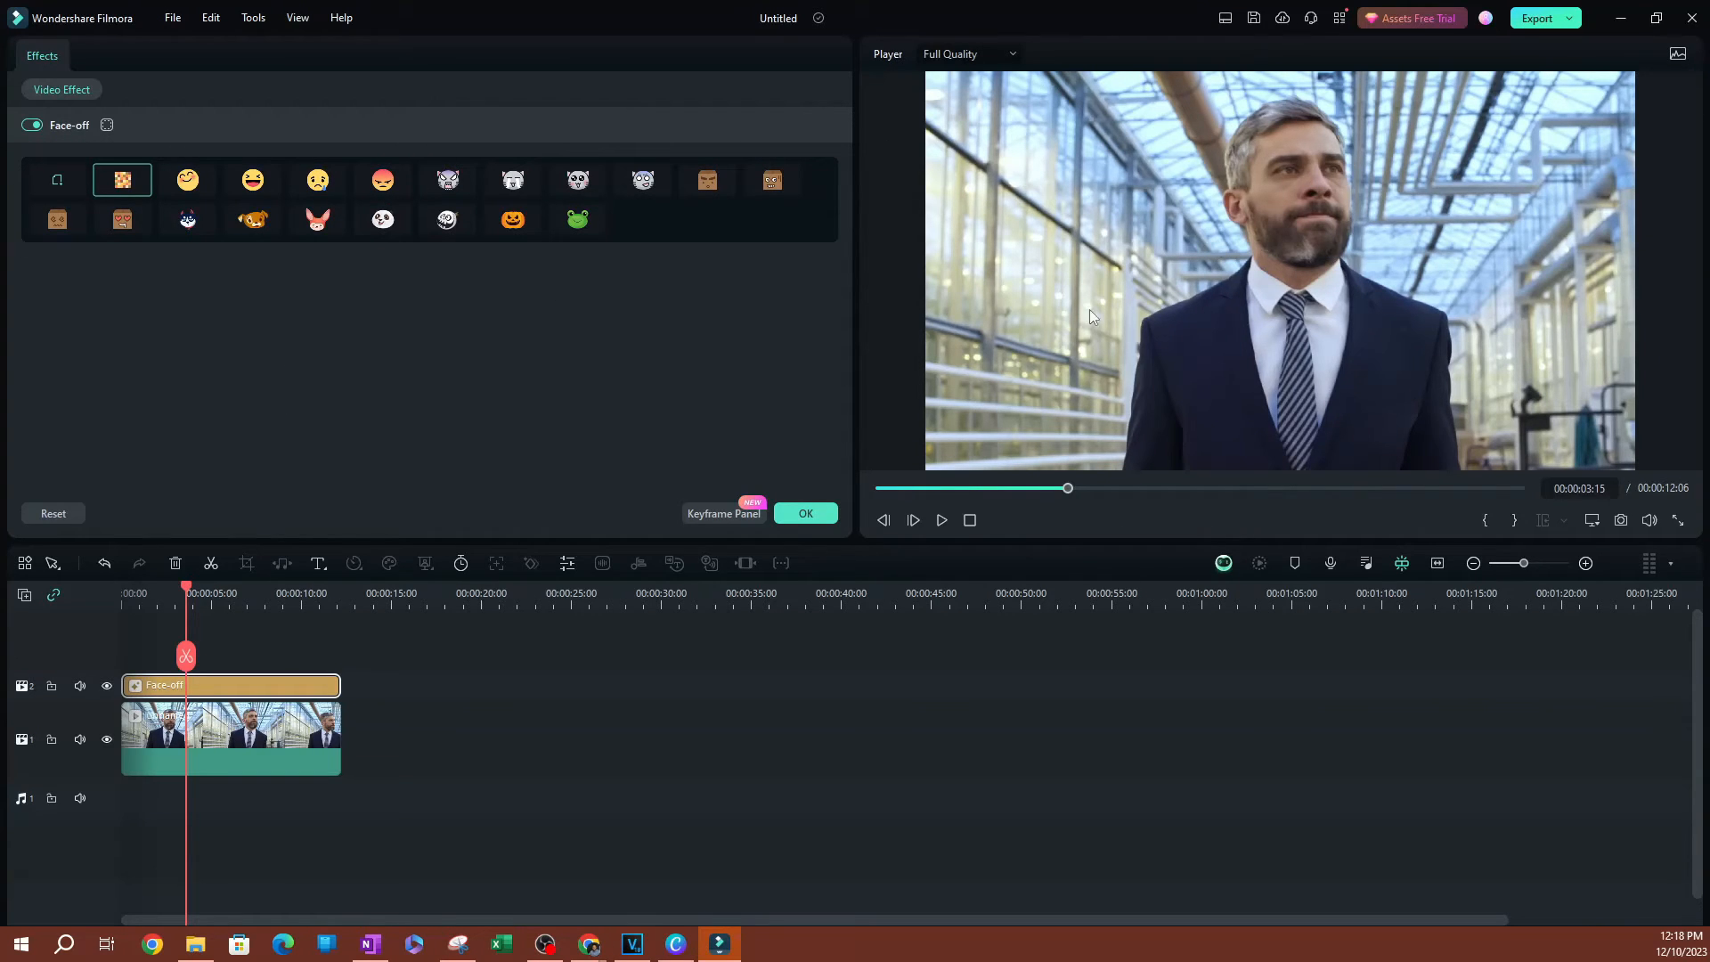
pyautogui.click(187, 178)
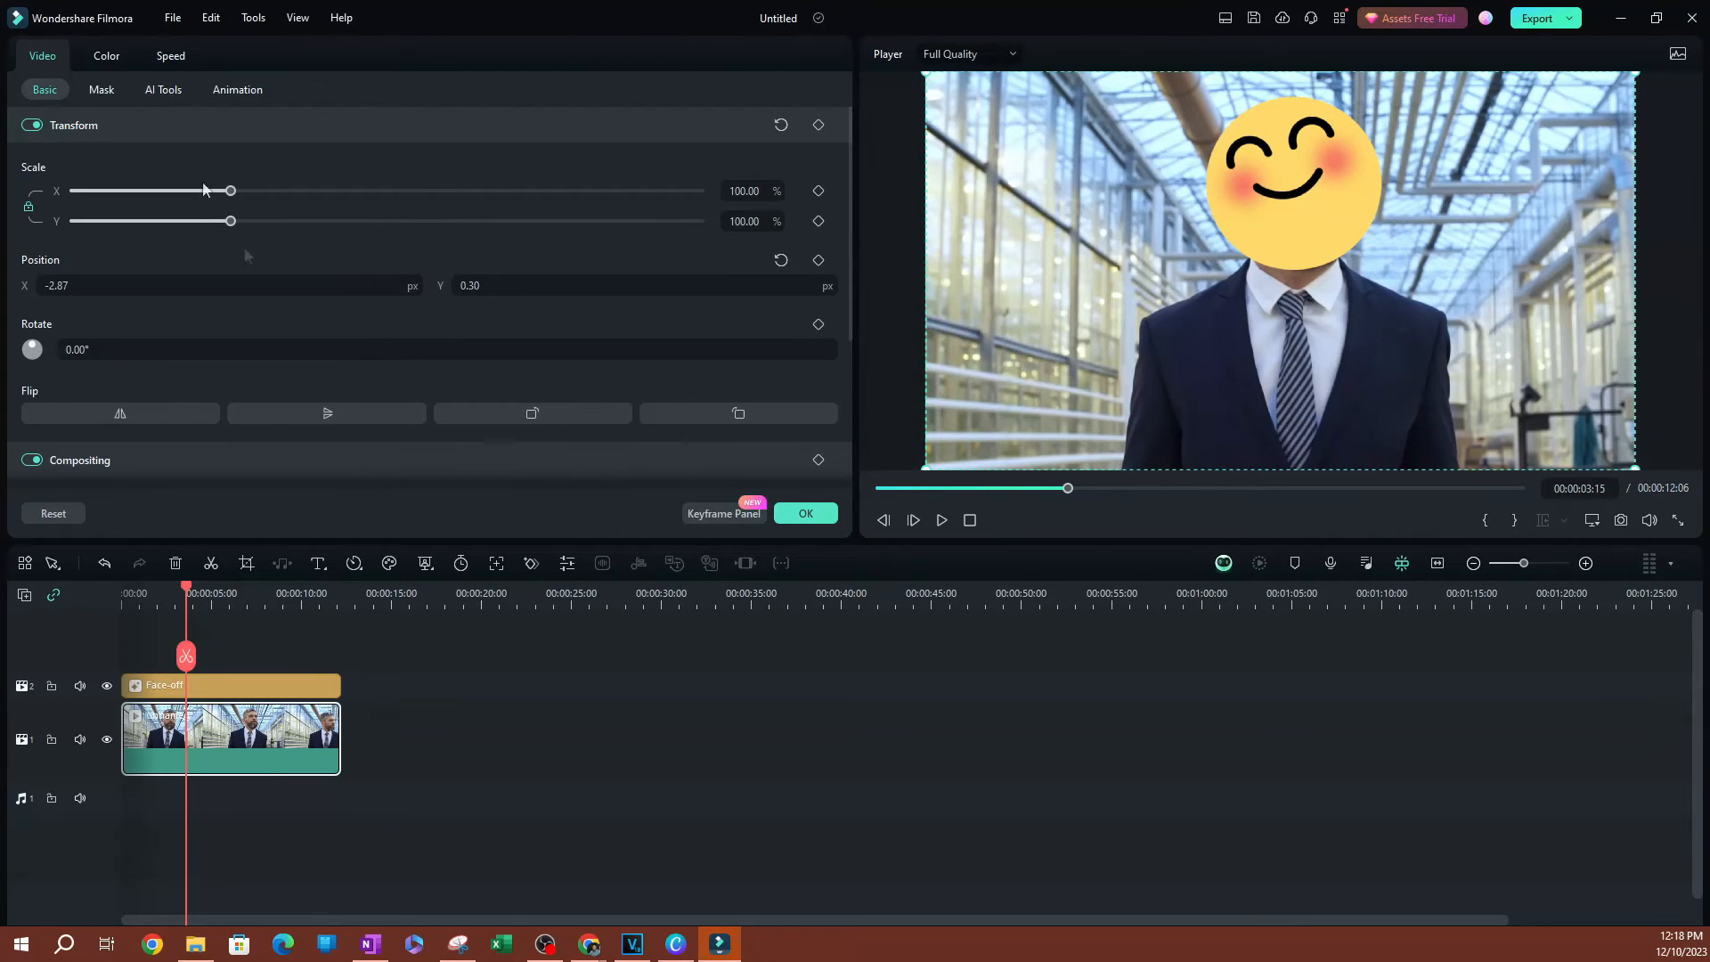
pyautogui.click(377, 61)
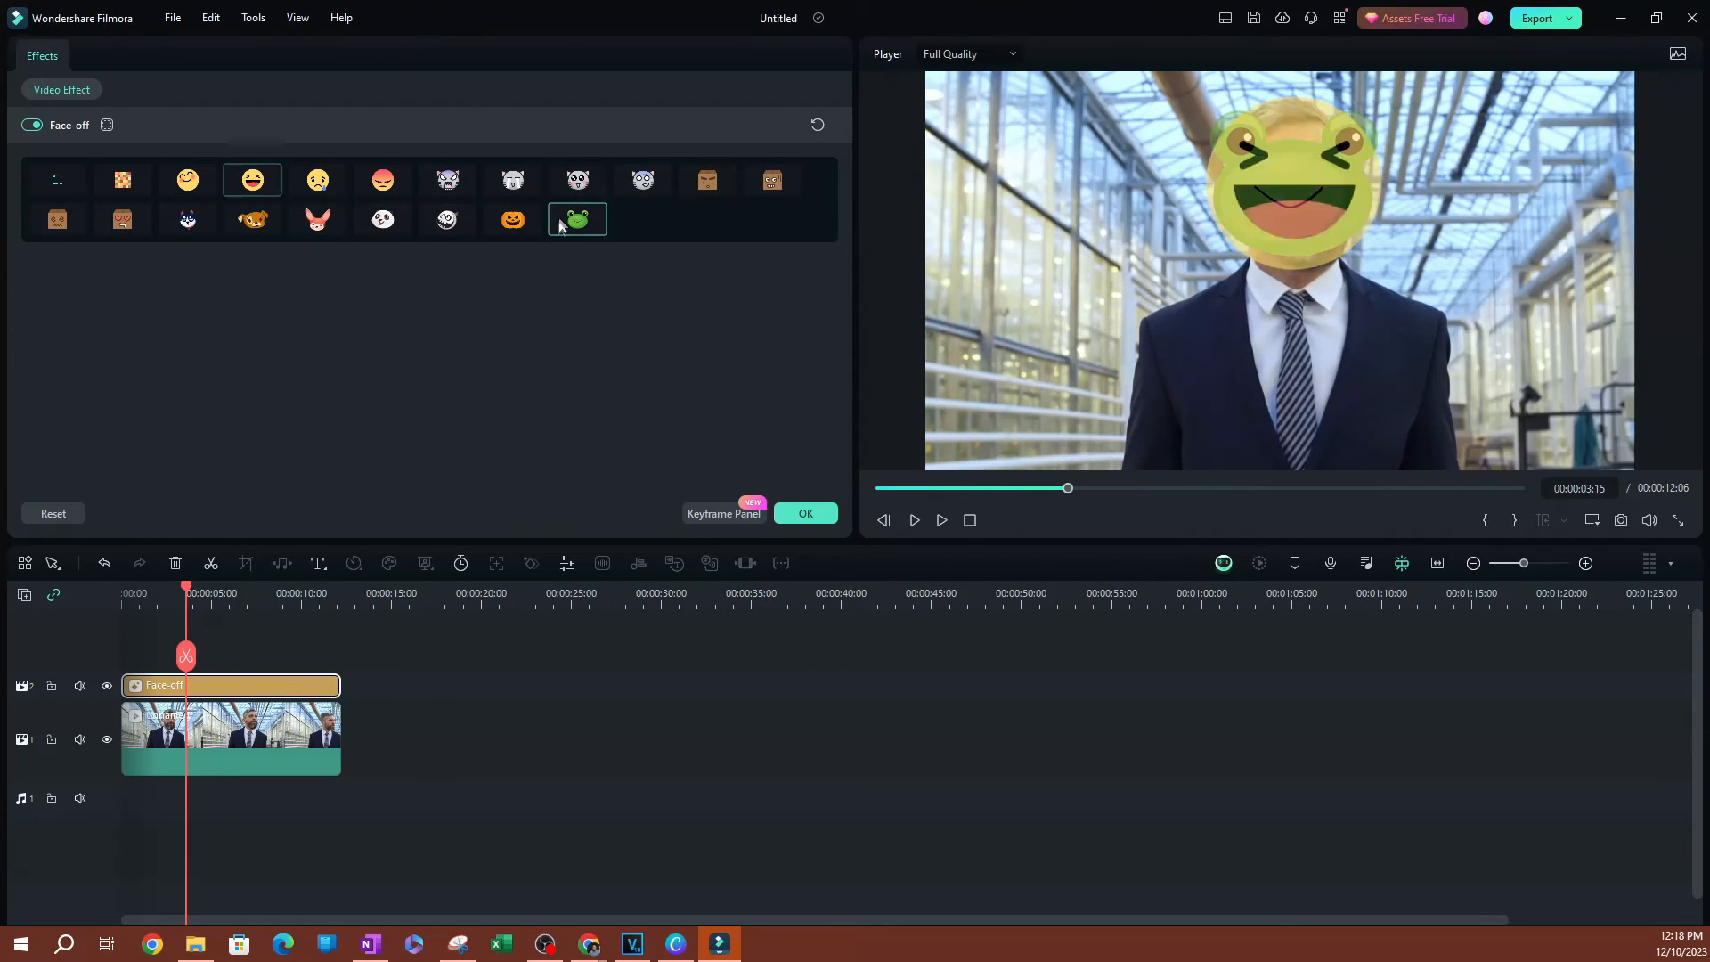
pyautogui.click(123, 180)
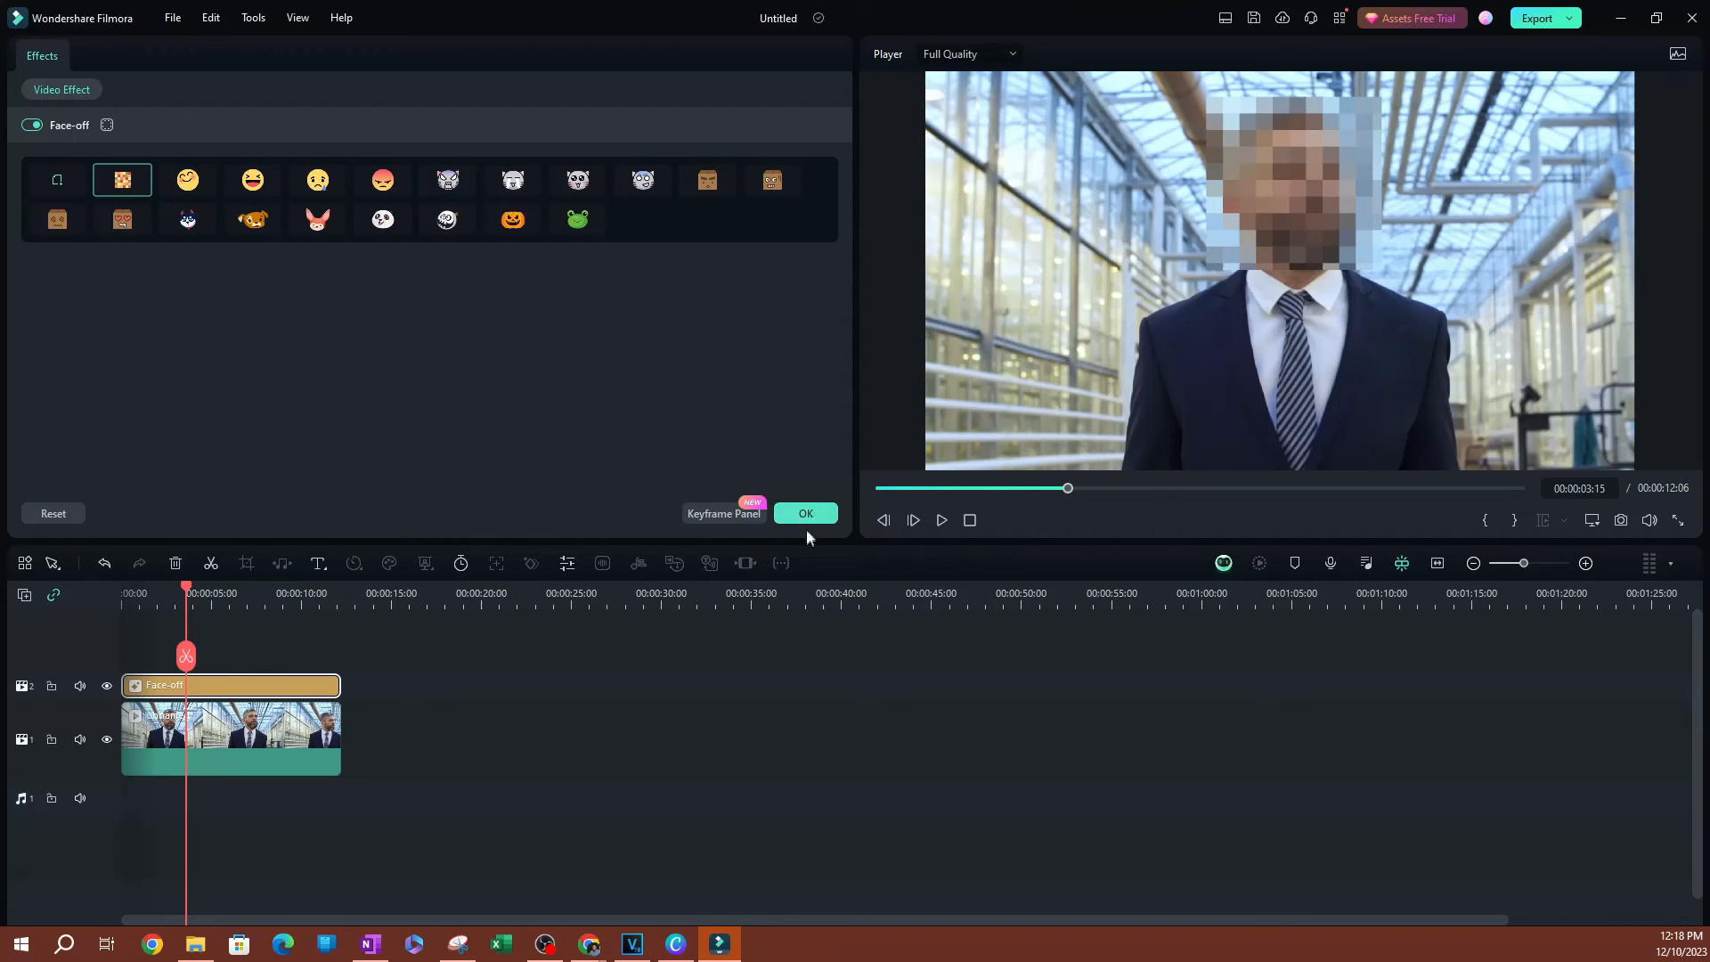
pyautogui.click(377, 60)
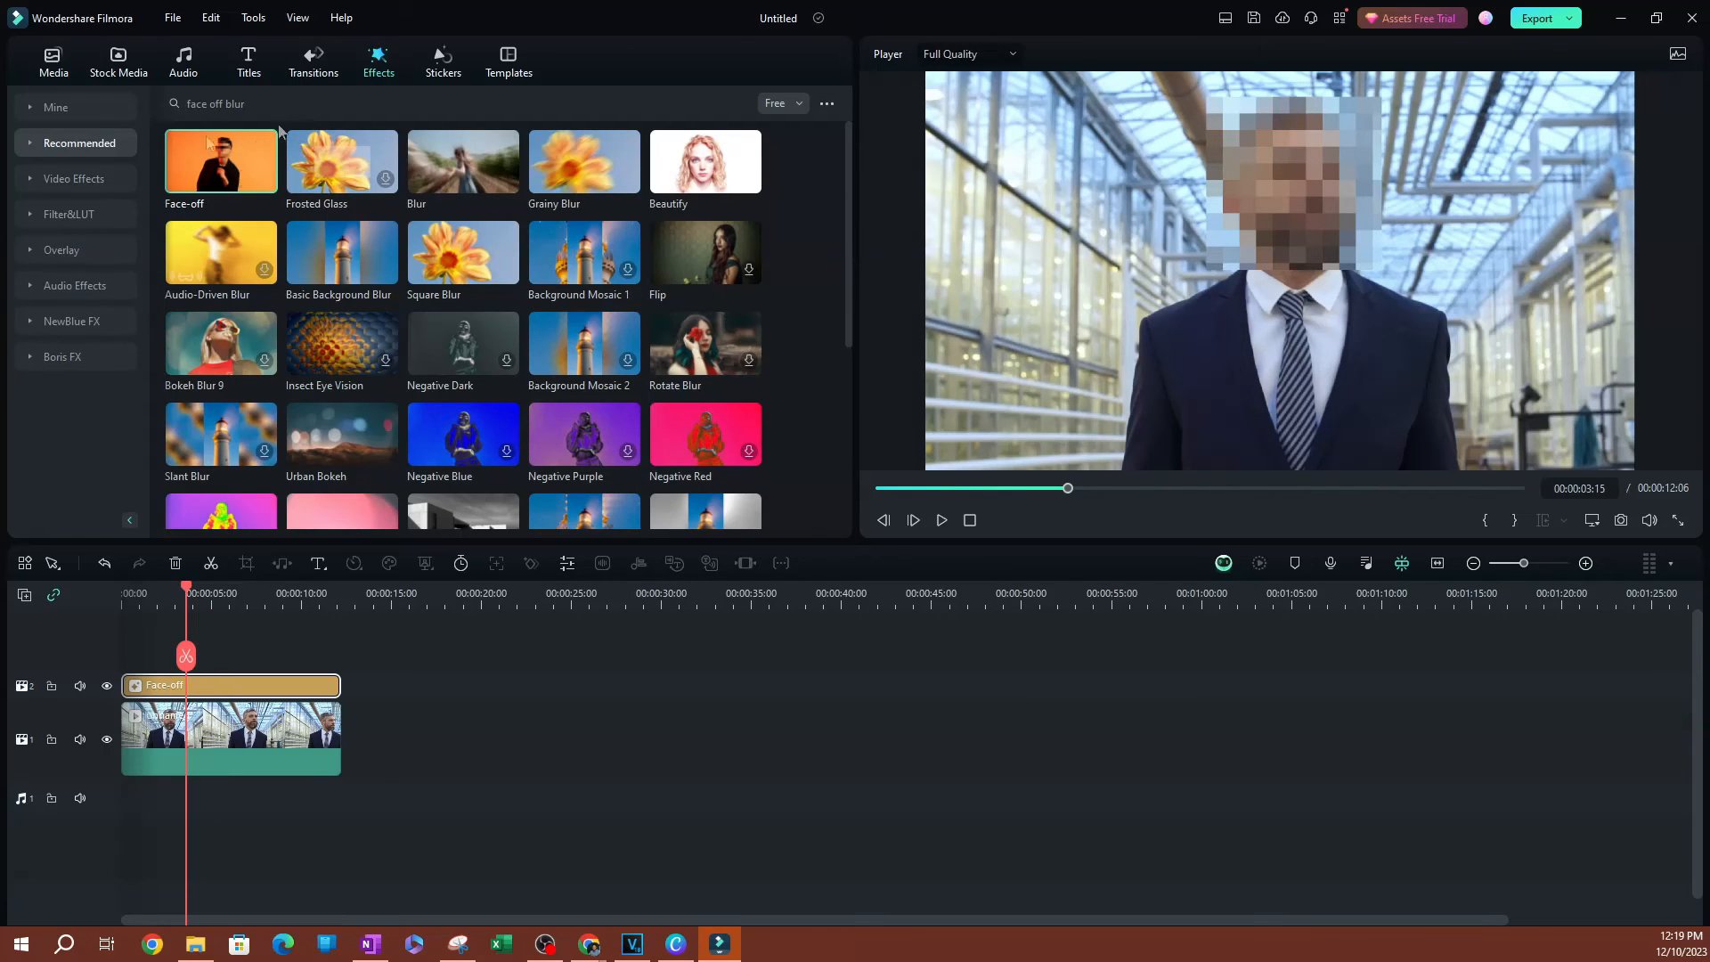